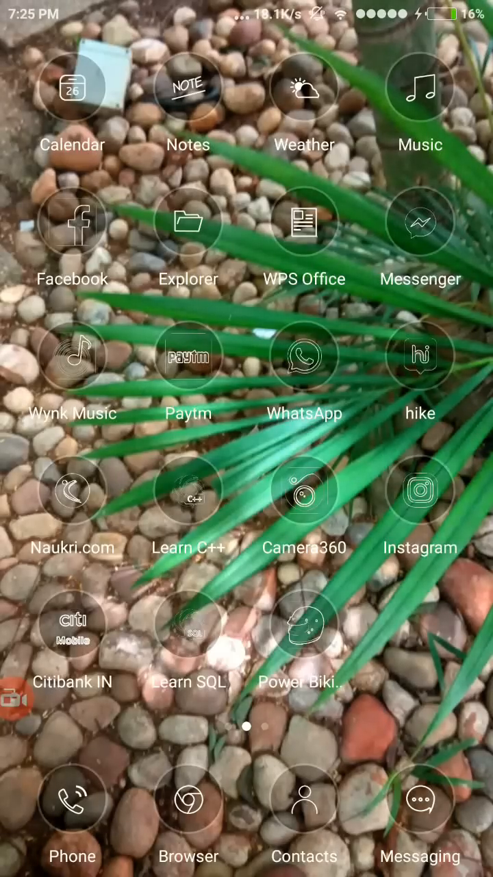
Step: Launch Updater from the Tools folder, which reports no updates for MIUI 7.5.3.0 Stable
{"action": "scroll", "scroll_direction": "right", "scroll_amount": 3}
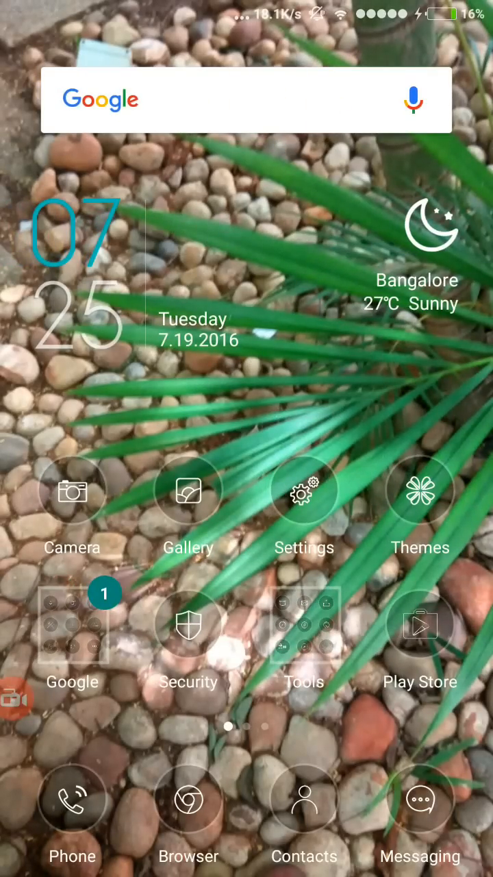
{"action": "left_click", "coordinate": [305, 626]}
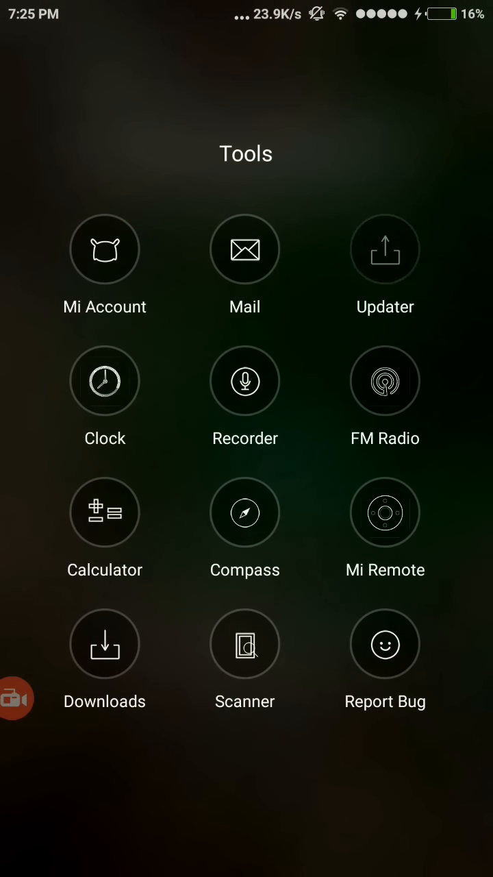
{"action": "left_click", "coordinate": [386, 249]}
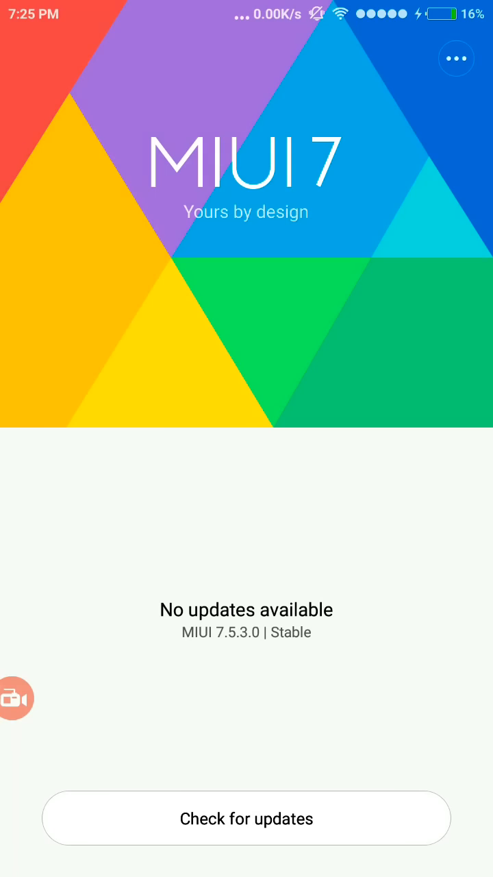
Step: Show the What's new changelog for MIUI-V7.5.3.0.LHOMIDE from the updater menu
{"action": "left_click", "coordinate": [456, 58]}
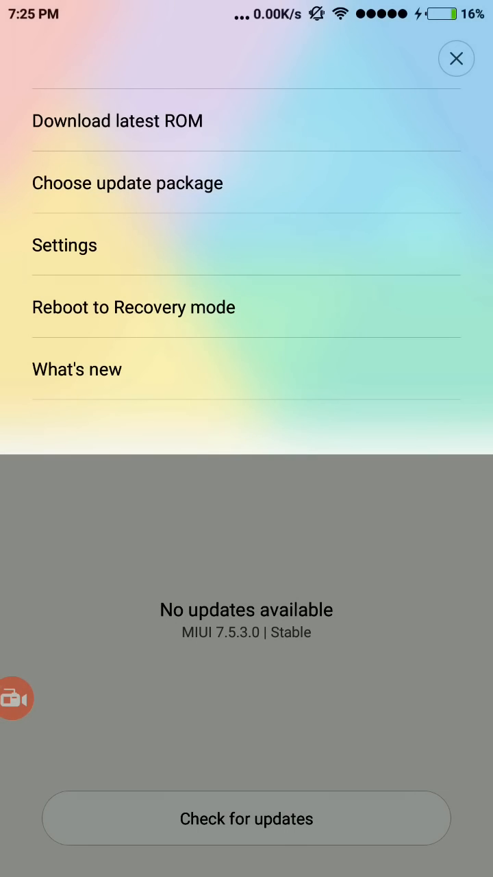
{"action": "left_click", "coordinate": [77, 370]}
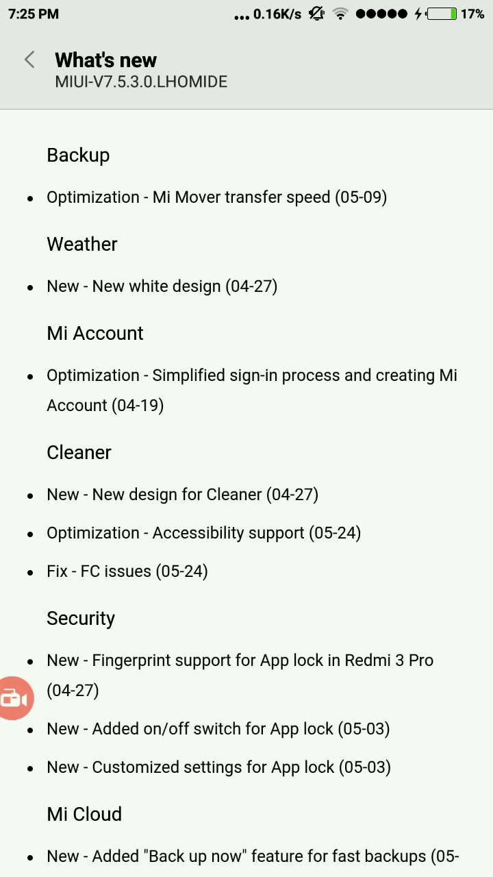
Step: Scroll through the changelog entries, including the new App lock on/off switch
{"action": "scroll", "scroll_direction": "up", "scroll_amount": 3}
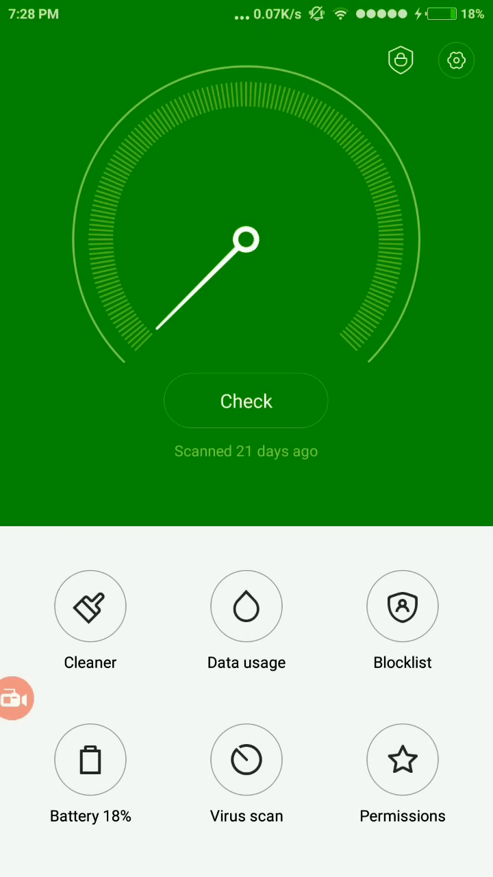
Step: Unlock App lock with the pattern to reach its locked-apps list
{"action": "left_click", "coordinate": [400, 61]}
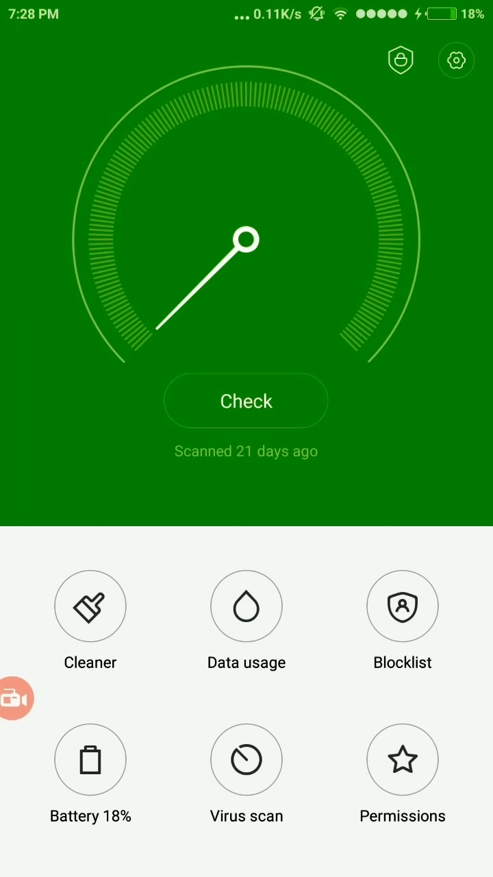
{"action": "left_click", "coordinate": [400, 61]}
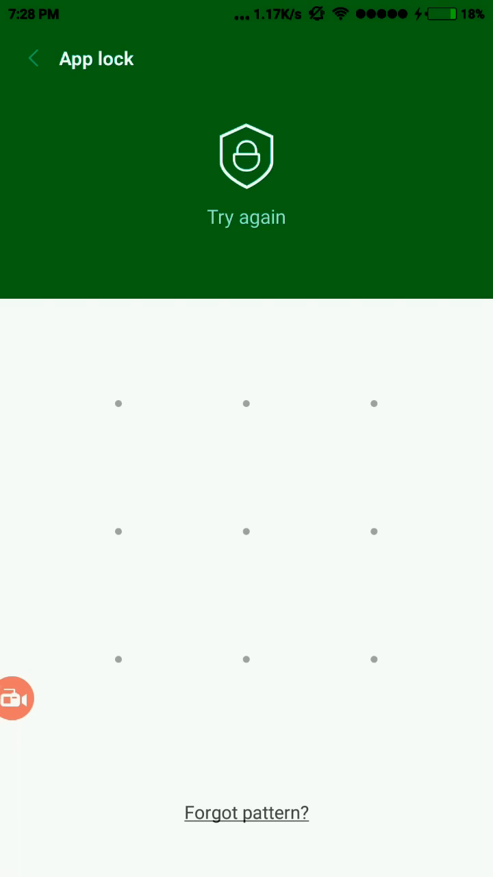
{"action": "left_click", "coordinate": [33, 57]}
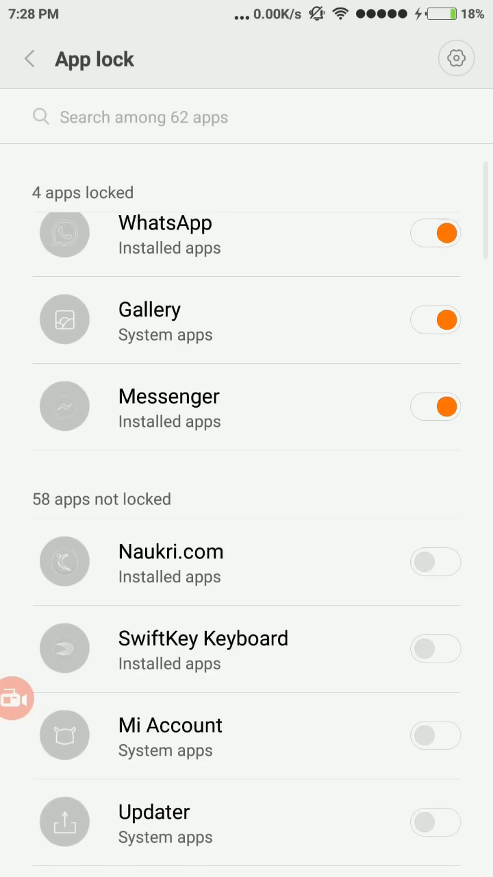
Step: Look through the list of four locked apps and 58 unlocked apps
{"action": "scroll", "scroll_direction": "down", "scroll_amount": 3}
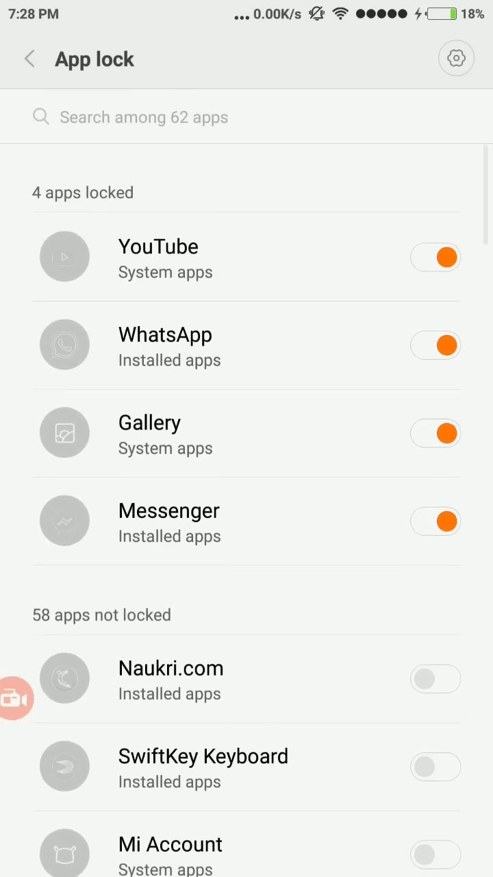
{"action": "scroll", "scroll_direction": "down", "scroll_amount": 3}
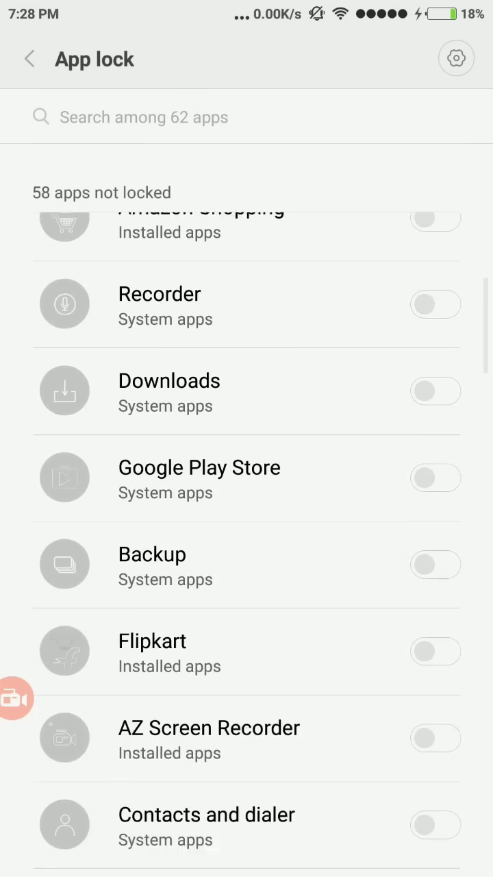
{"action": "scroll", "scroll_direction": "up", "scroll_amount": 3}
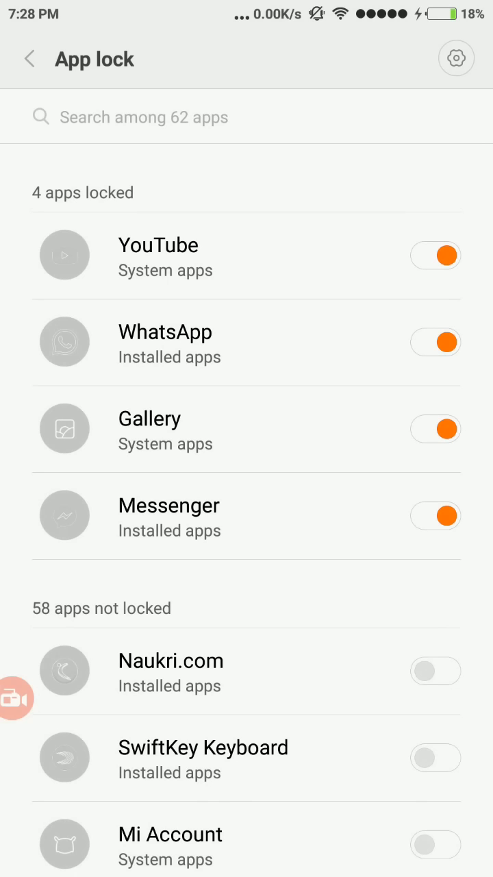
Step: In App lock settings, toggle Show pattern and leave it turned off
{"action": "left_click", "coordinate": [455, 58]}
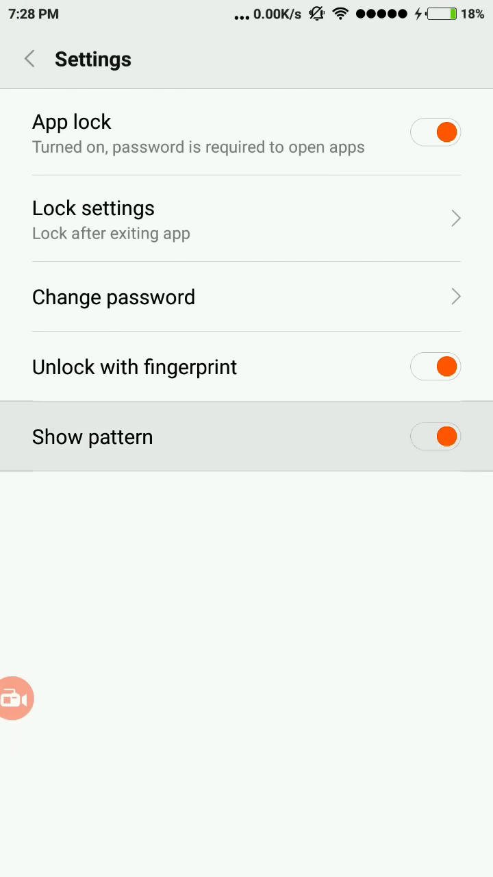
{"action": "left_click", "coordinate": [436, 436]}
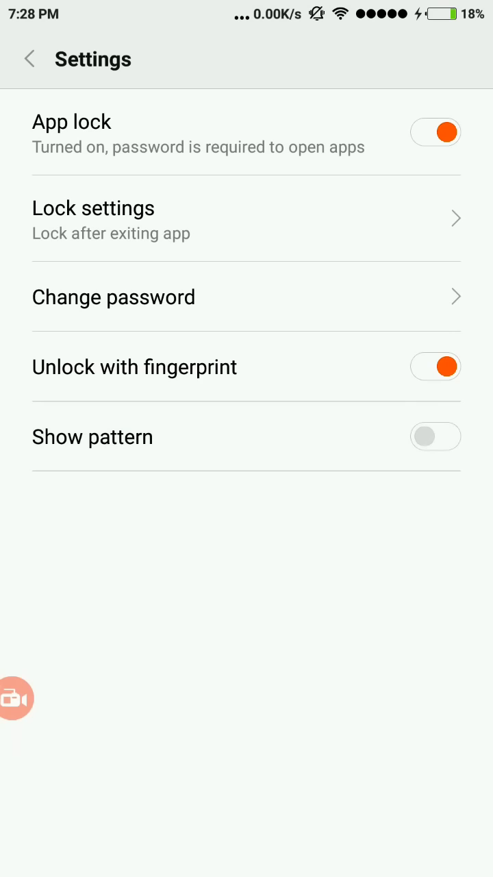
{"action": "left_click", "coordinate": [436, 436]}
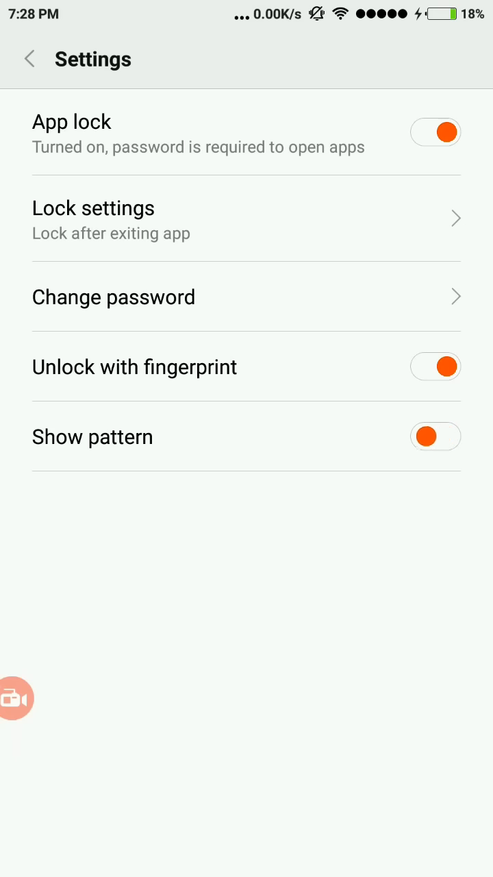
{"action": "left_click", "coordinate": [436, 436]}
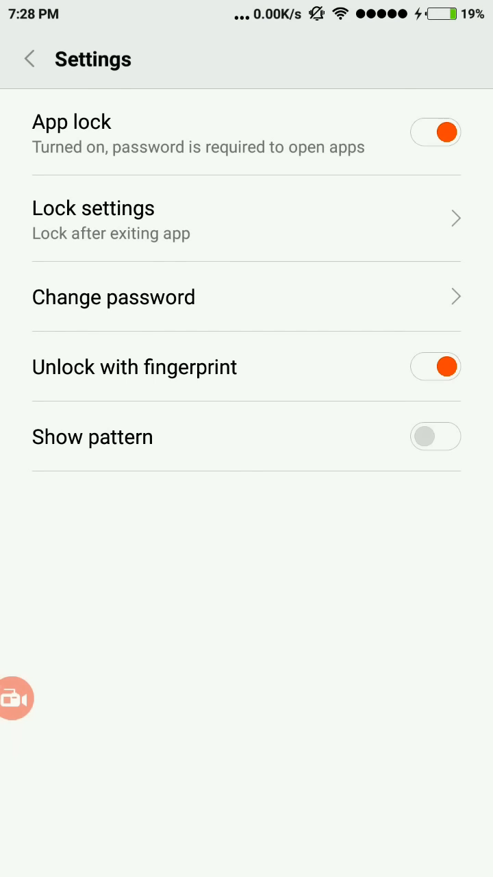
Step: Switch App lock off and then back on with its new on/off switch
{"action": "left_click", "coordinate": [436, 131]}
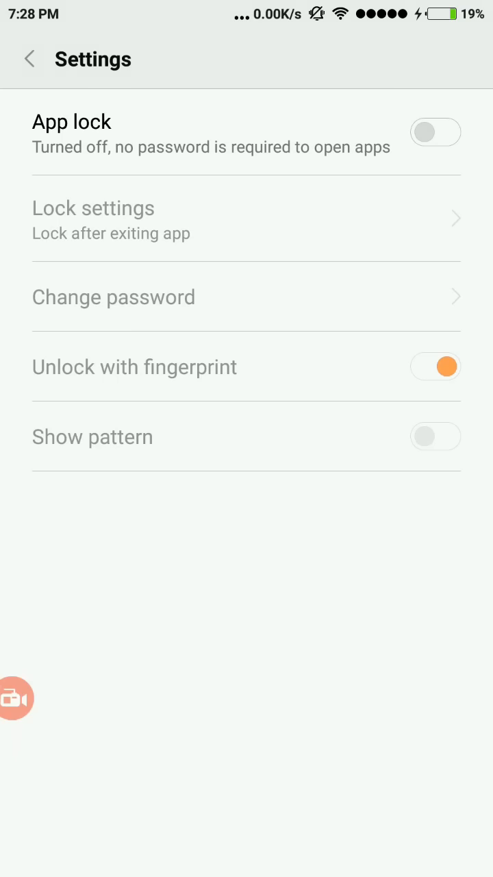
{"action": "left_click", "coordinate": [71, 121]}
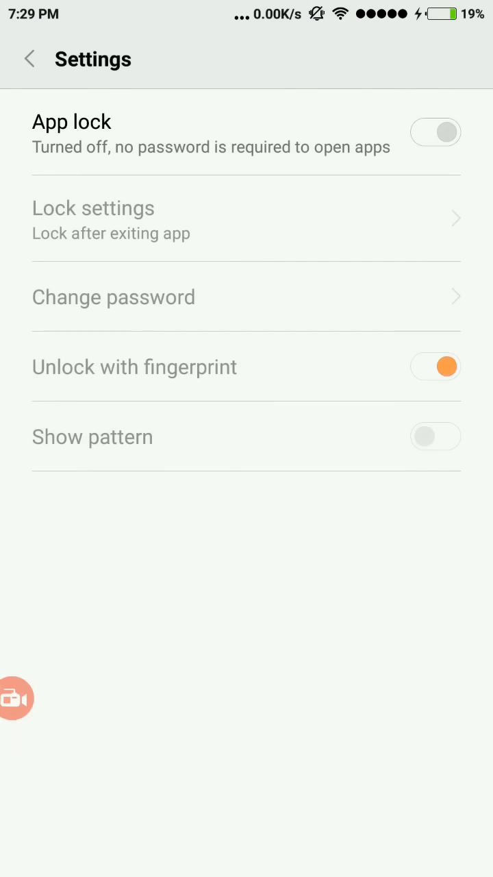
{"action": "left_click", "coordinate": [436, 132]}
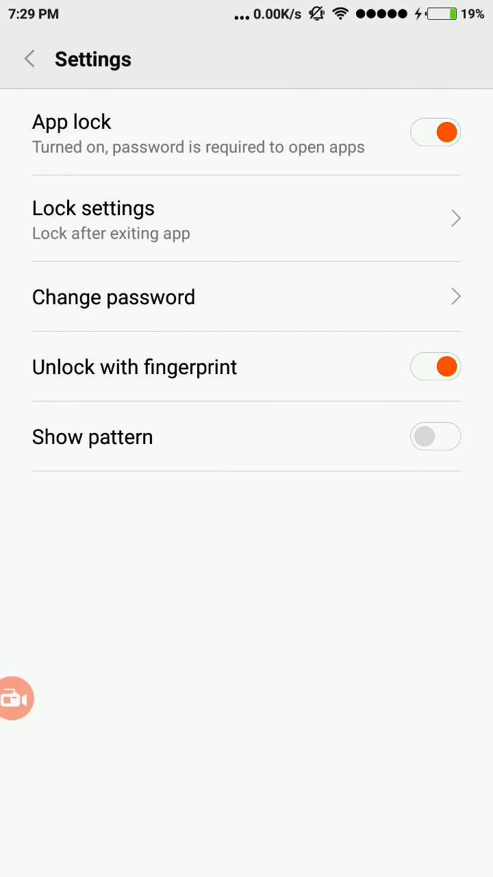